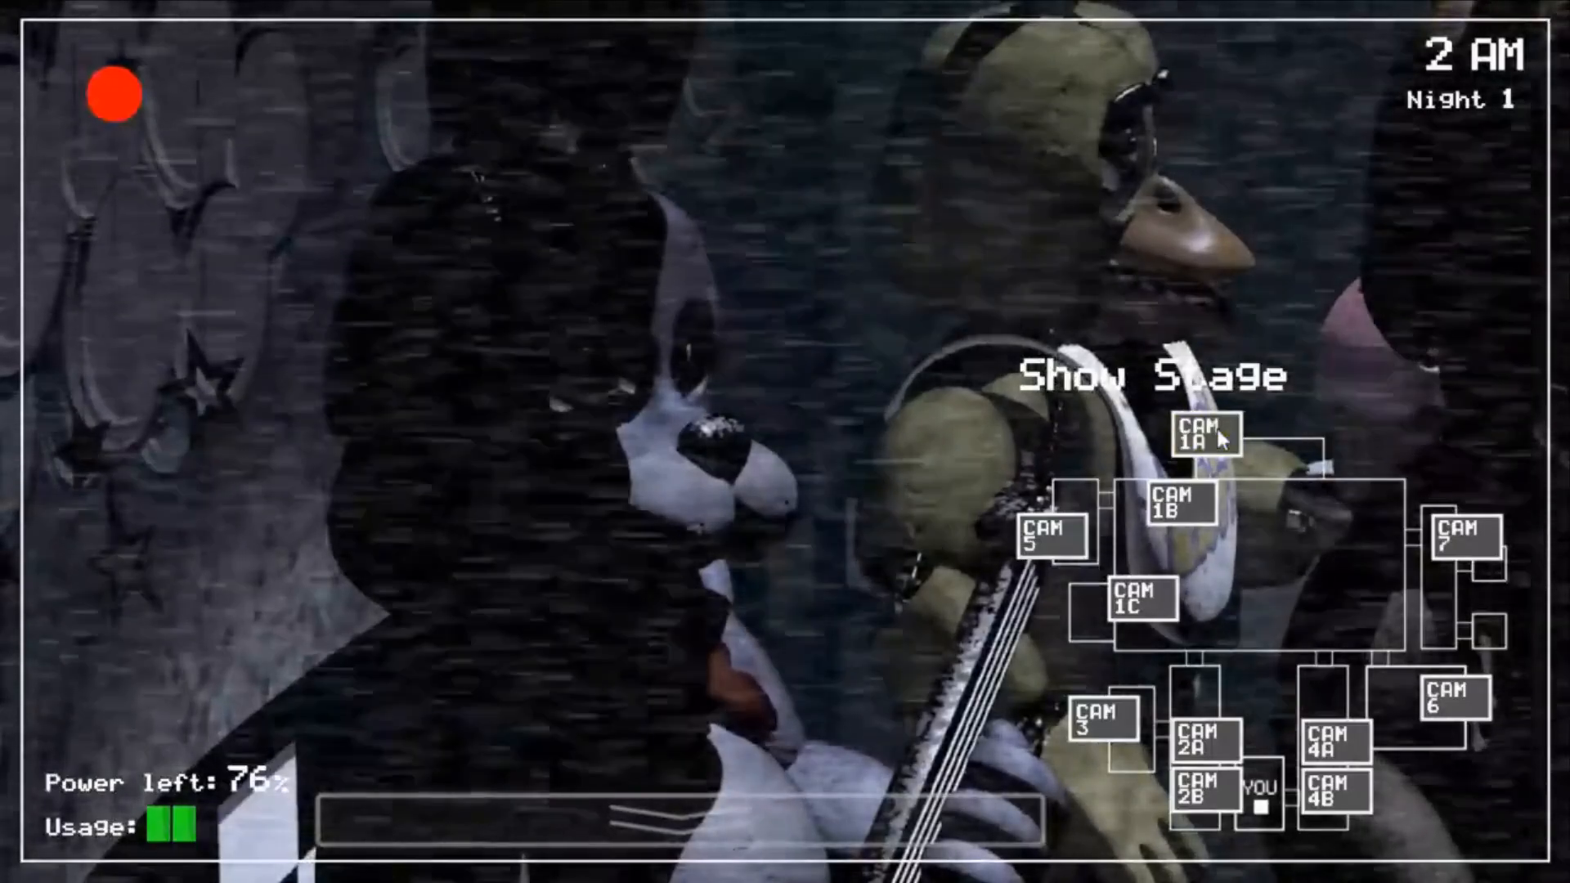
# Step: View the Show Stage then Pirate Cove camera feeds, then lower the monitor to the office
pyautogui.click(1207, 435)
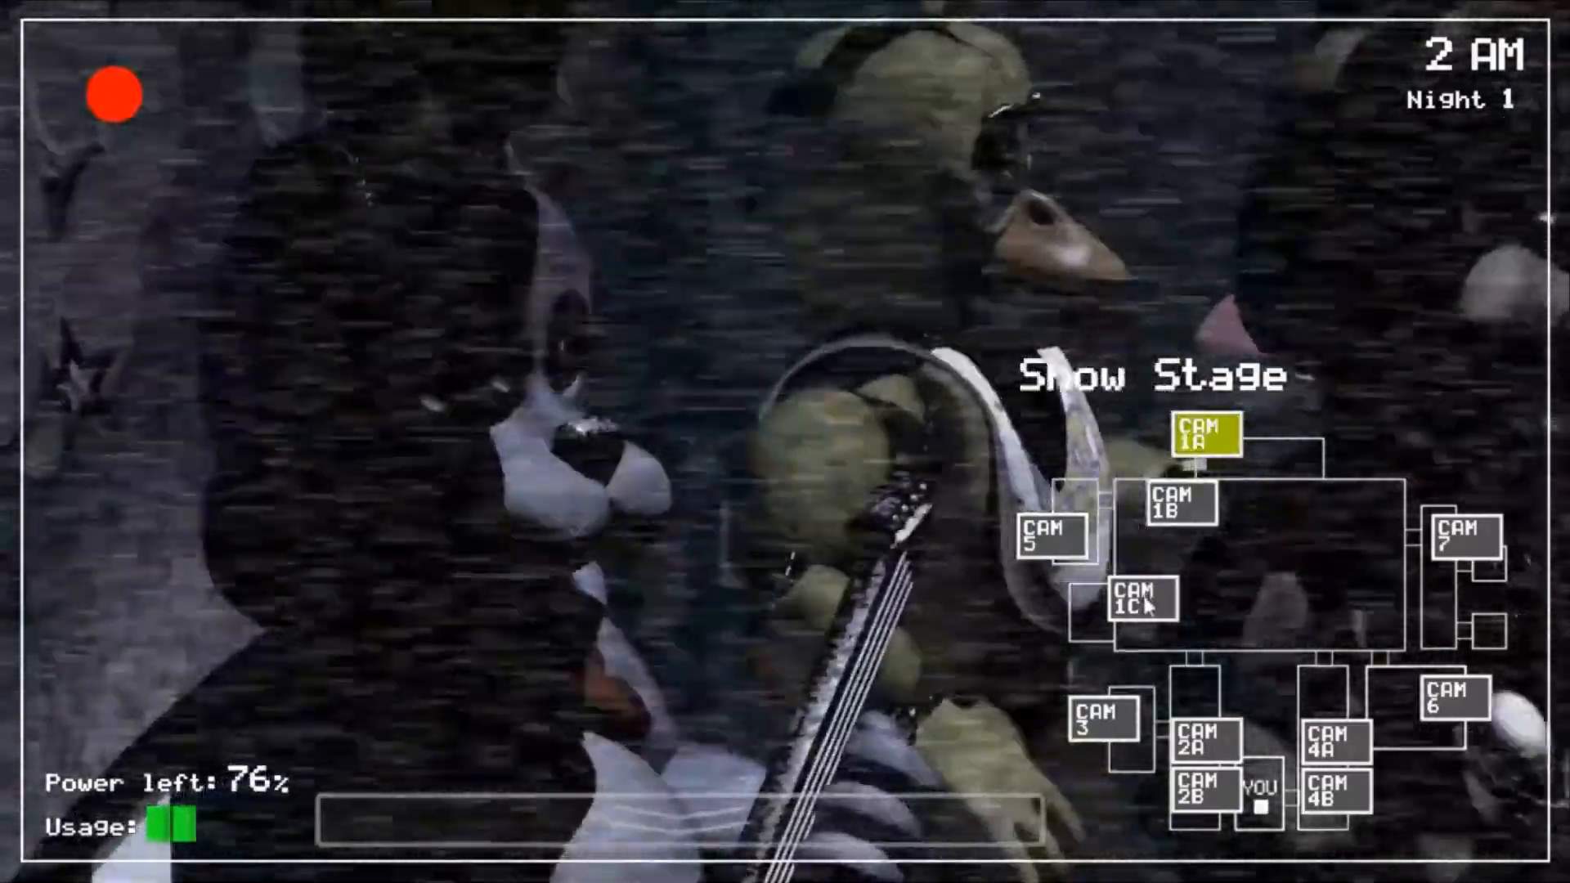
pyautogui.click(701, 826)
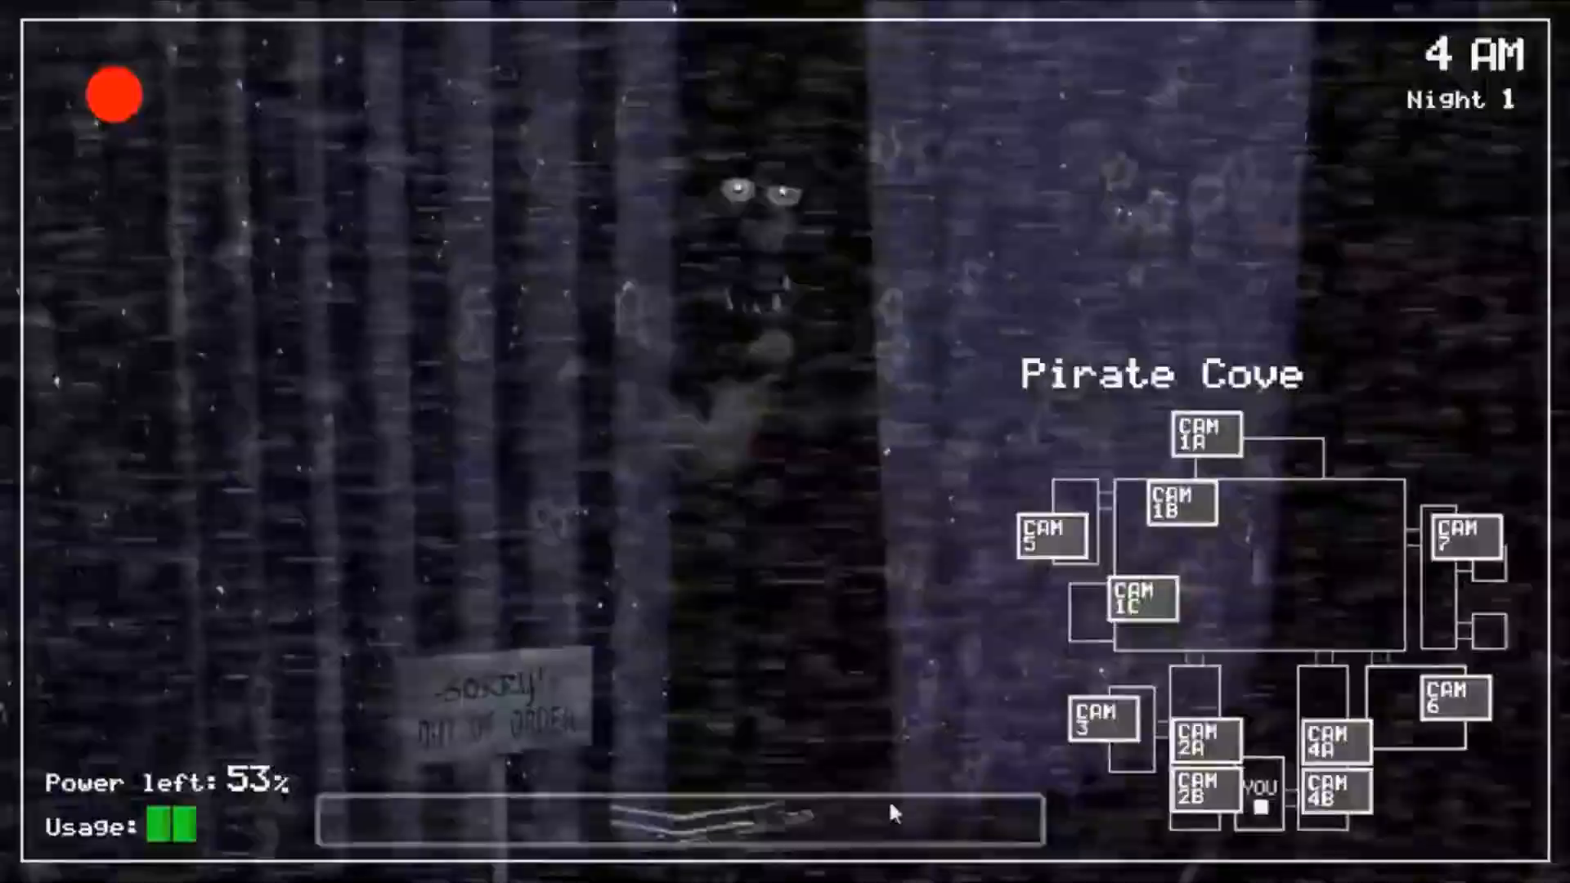
pyautogui.click(680, 814)
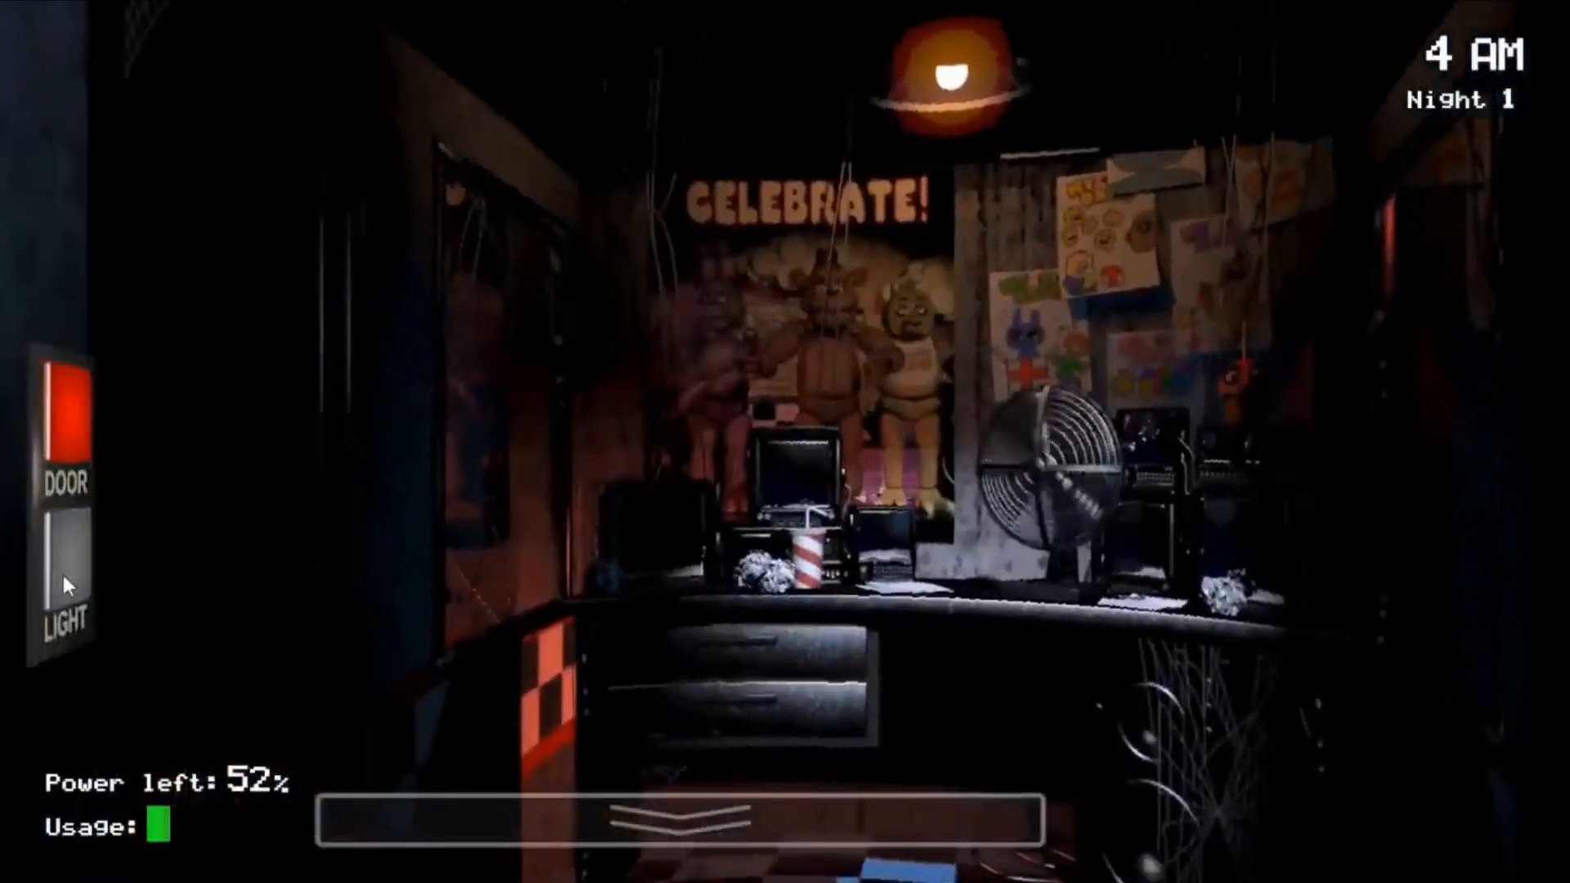
pyautogui.moveTo(241, 571)
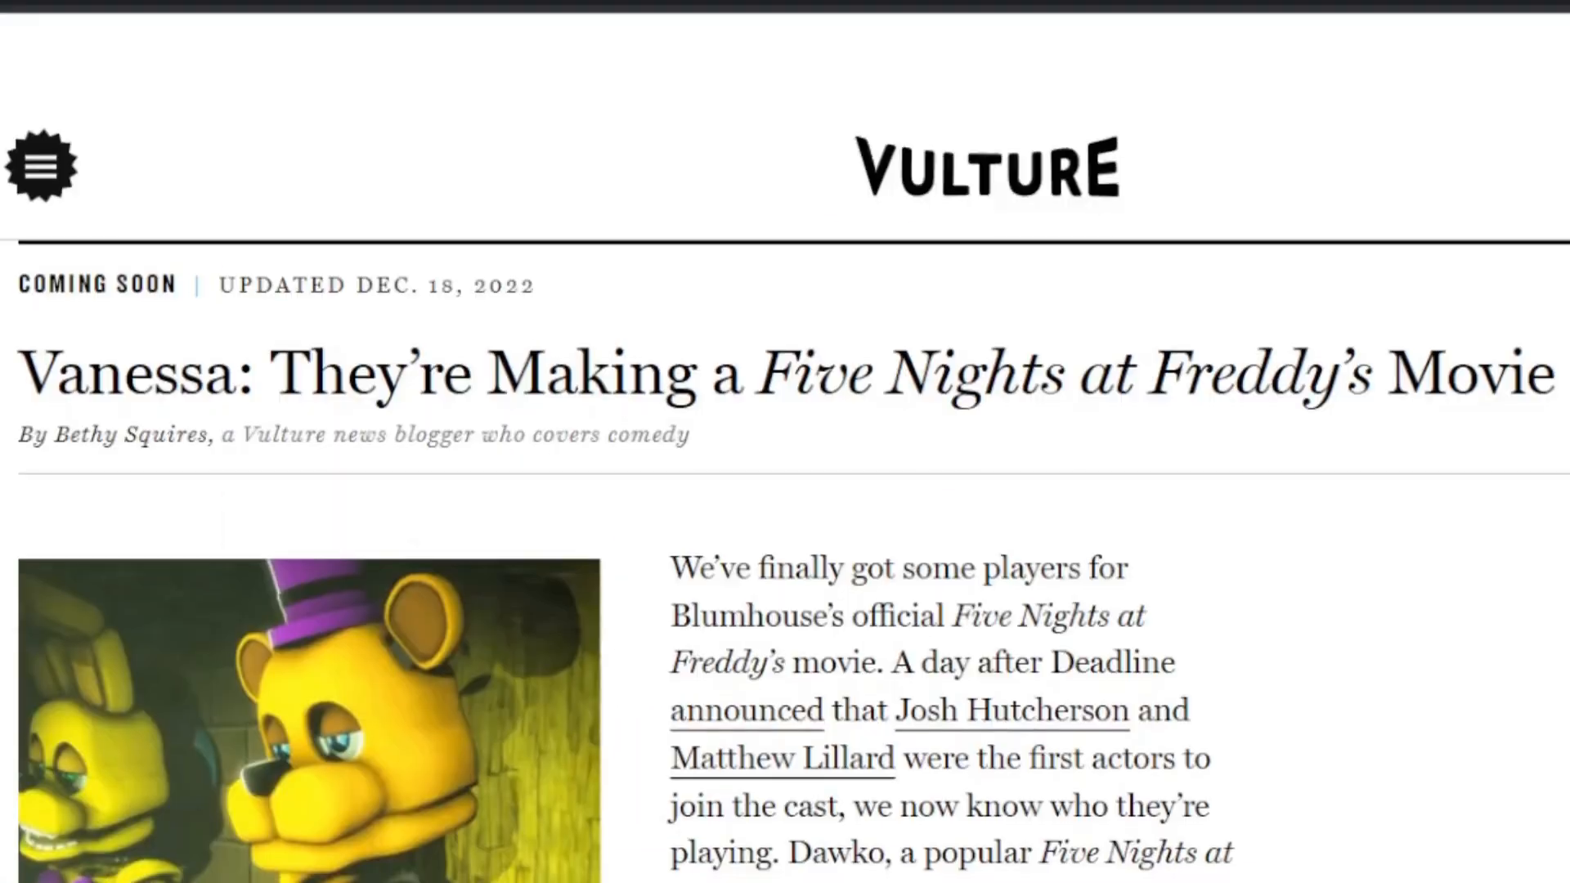
# Step: Scroll down the Vulture article announcing the Five Nights at Freddy's movie cast
pyautogui.scroll(-3)
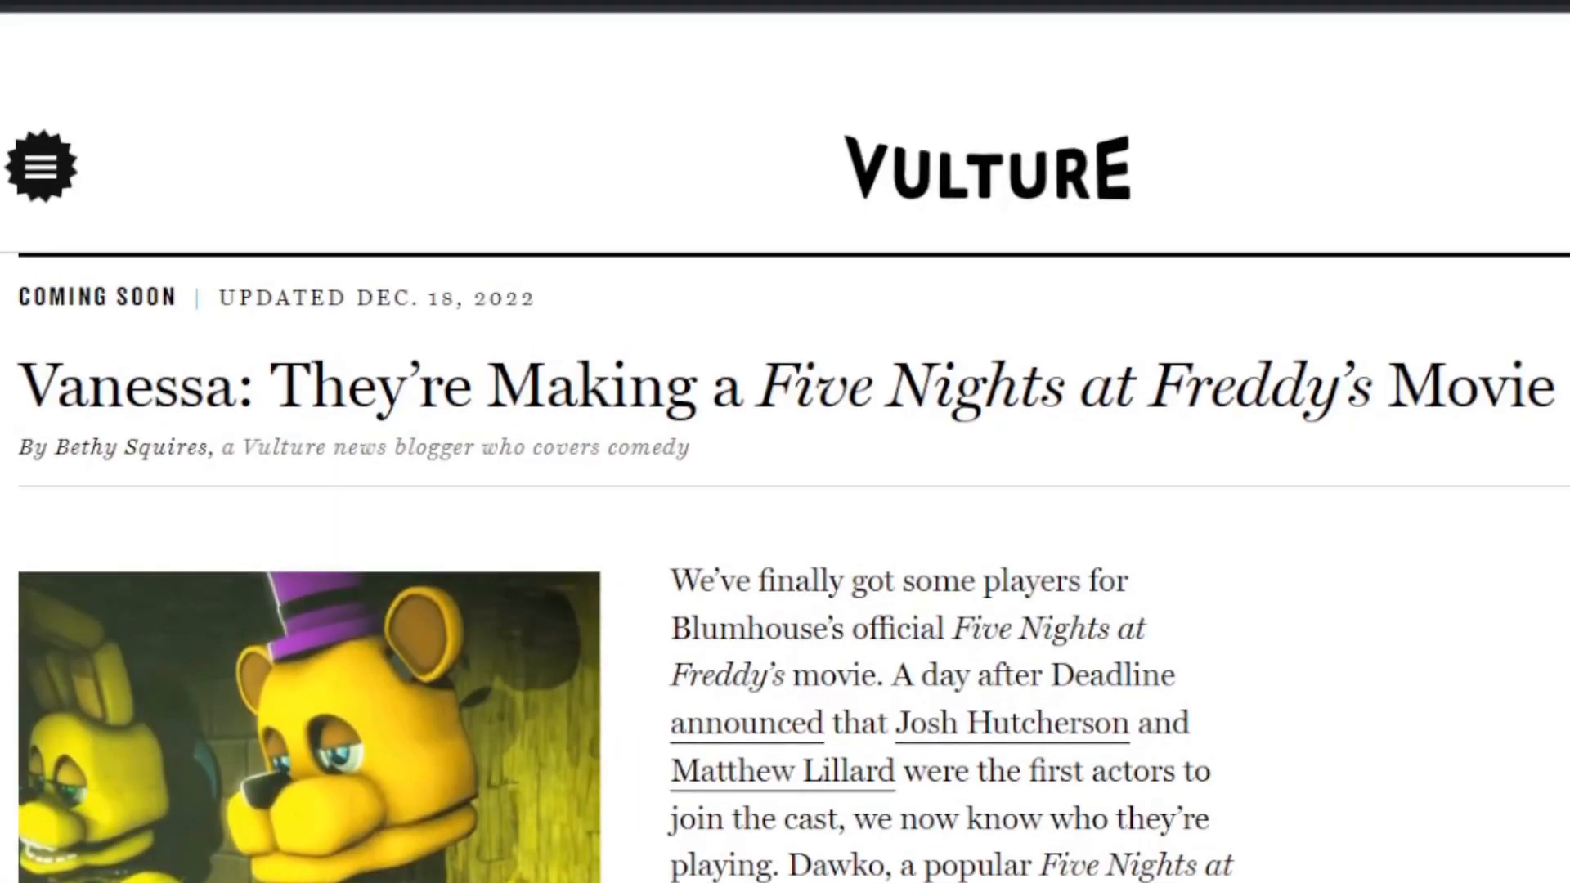